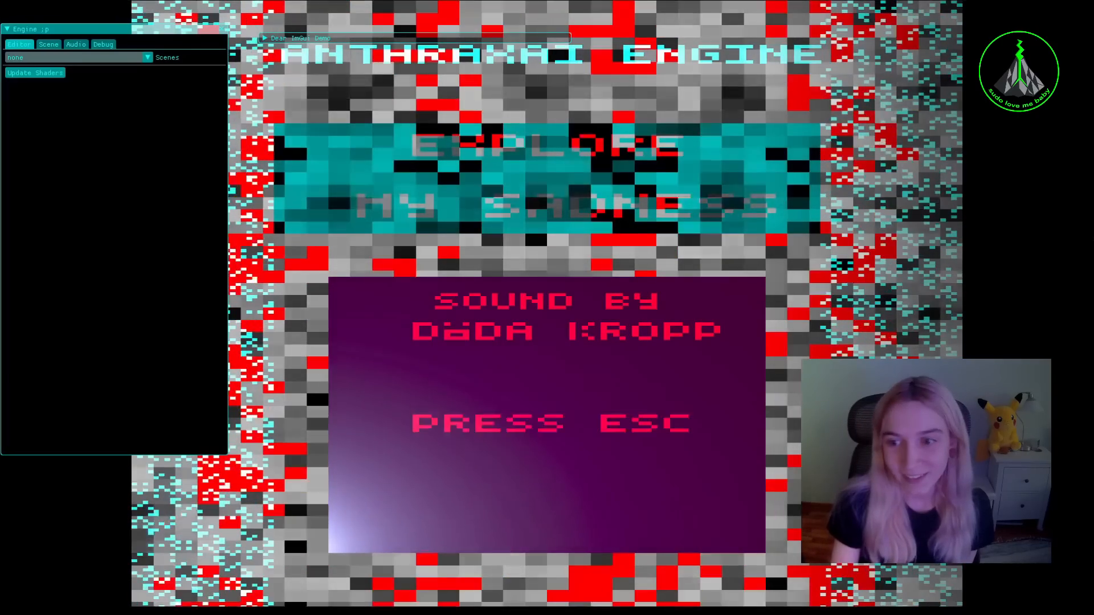
Step: Pick scene1 from the Scenes dropdown to load the cube, monkeys and grid floor
{"action": "left_click", "coordinate": [77, 57]}
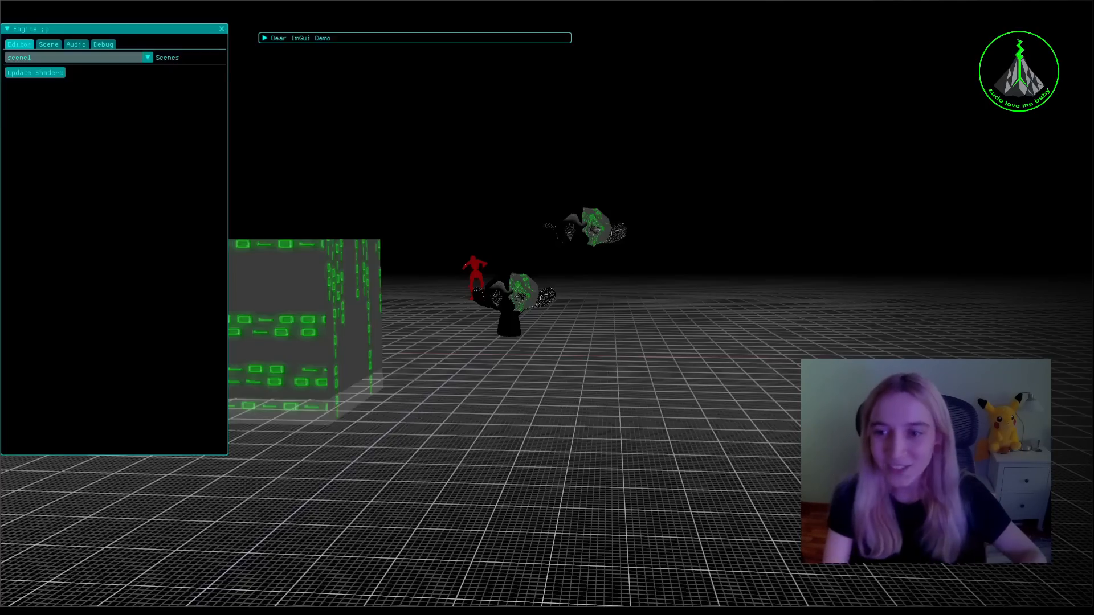
Step: Show scene1's Objects list: cube, camera, and NPCs monkey, cube and anim
{"action": "left_click", "coordinate": [48, 44]}
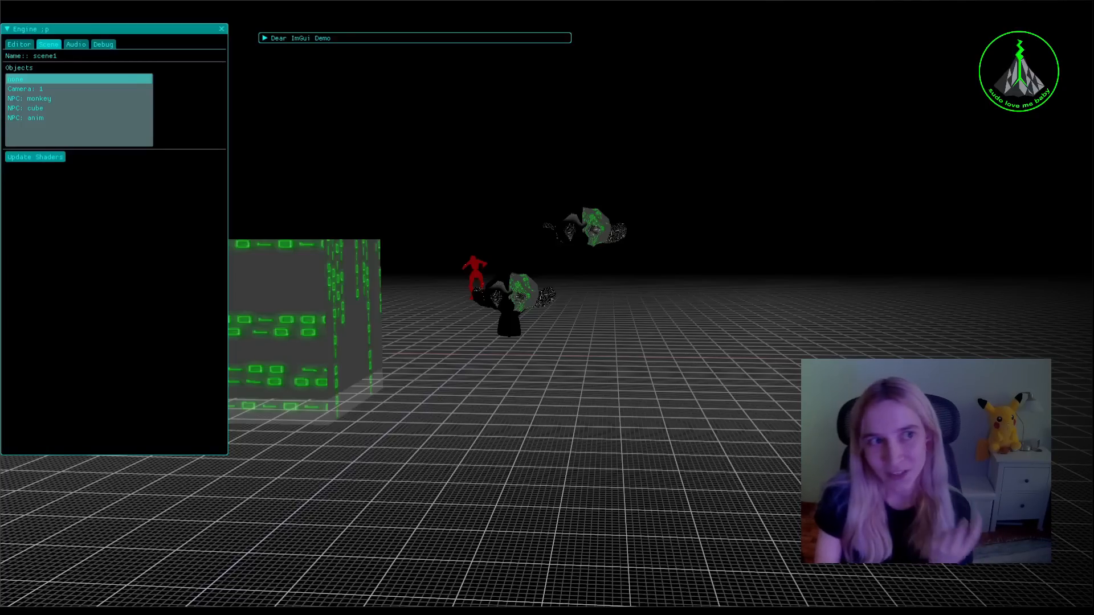
Step: Select NPC: monkey and expand Material to view its model.frag/model.vert shaders
{"action": "left_click", "coordinate": [28, 109]}
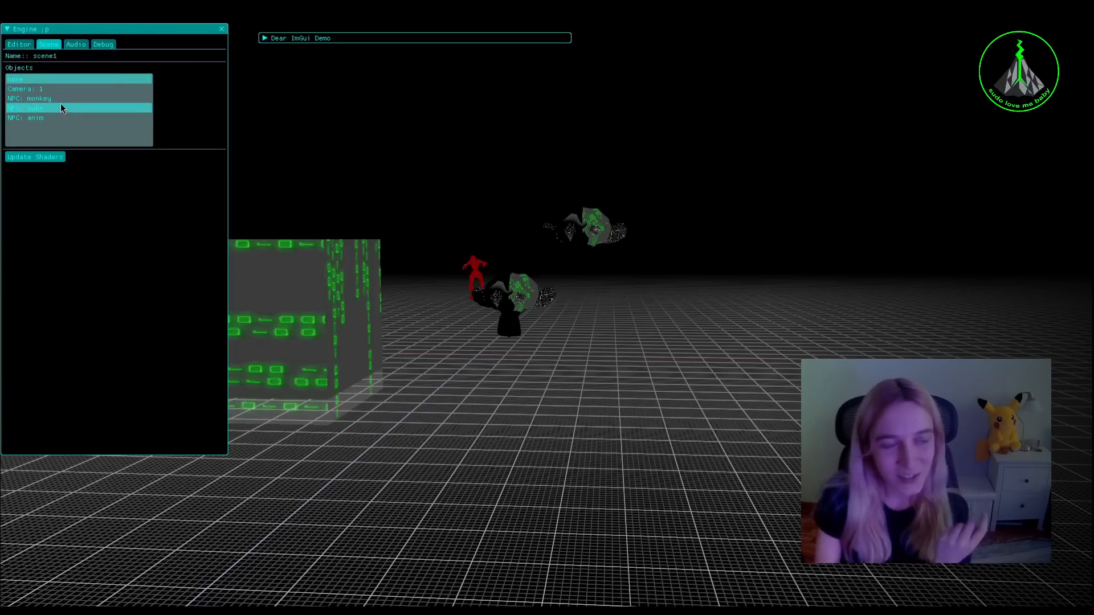
{"action": "left_click", "coordinate": [31, 98]}
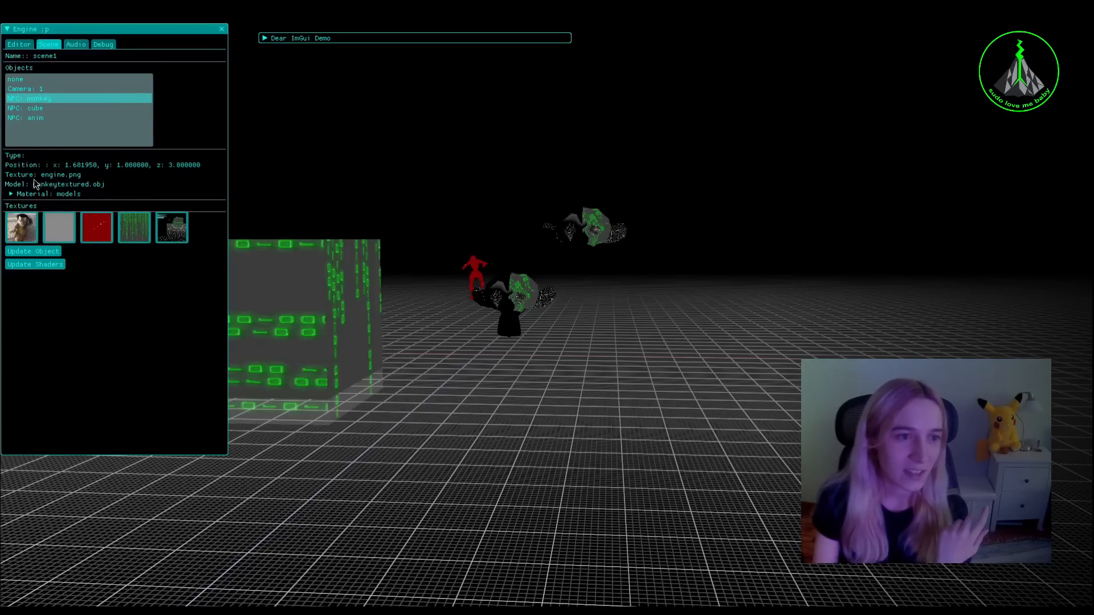
{"action": "left_click", "coordinate": [11, 193]}
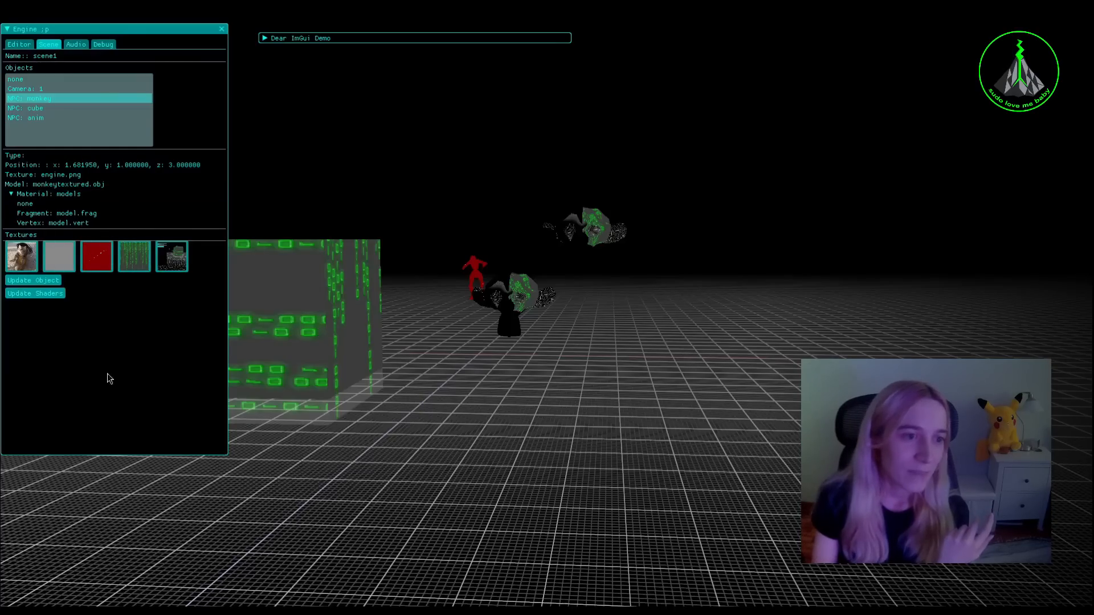
{"action": "mouse_move", "coordinate": [88, 237]}
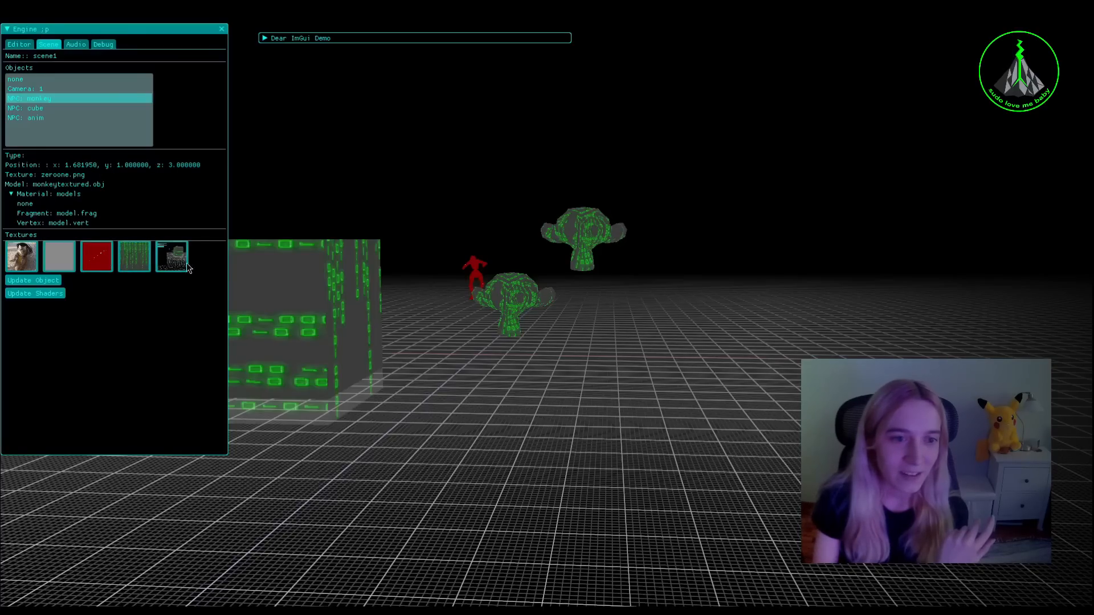
Step: Apply the red placeholder.jpg texture thumbnail to the selected monkey
{"action": "left_click", "coordinate": [97, 256]}
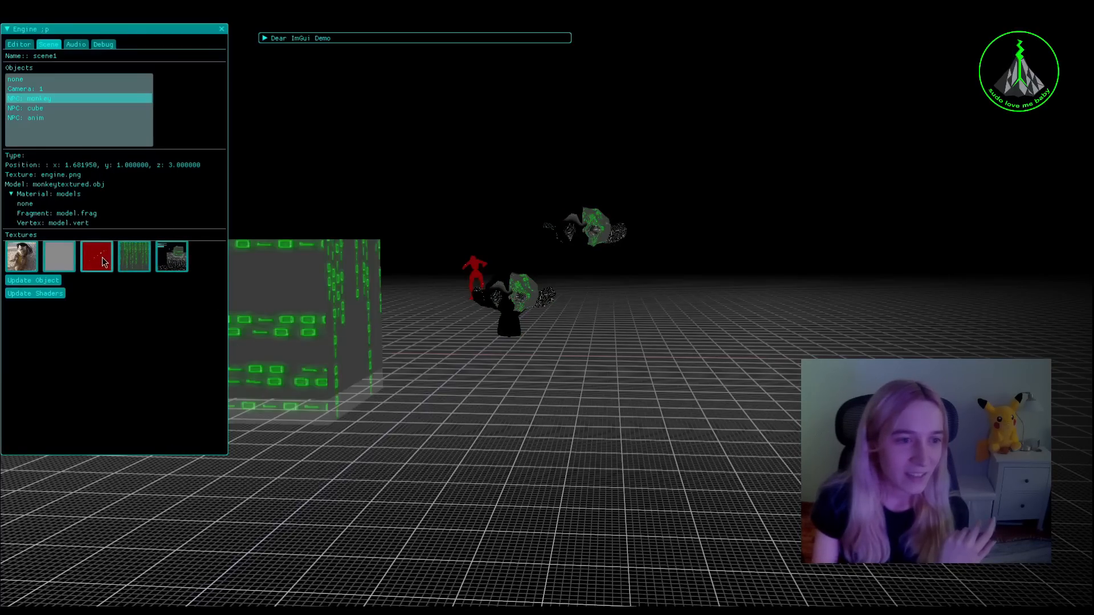
{"action": "left_click", "coordinate": [97, 256]}
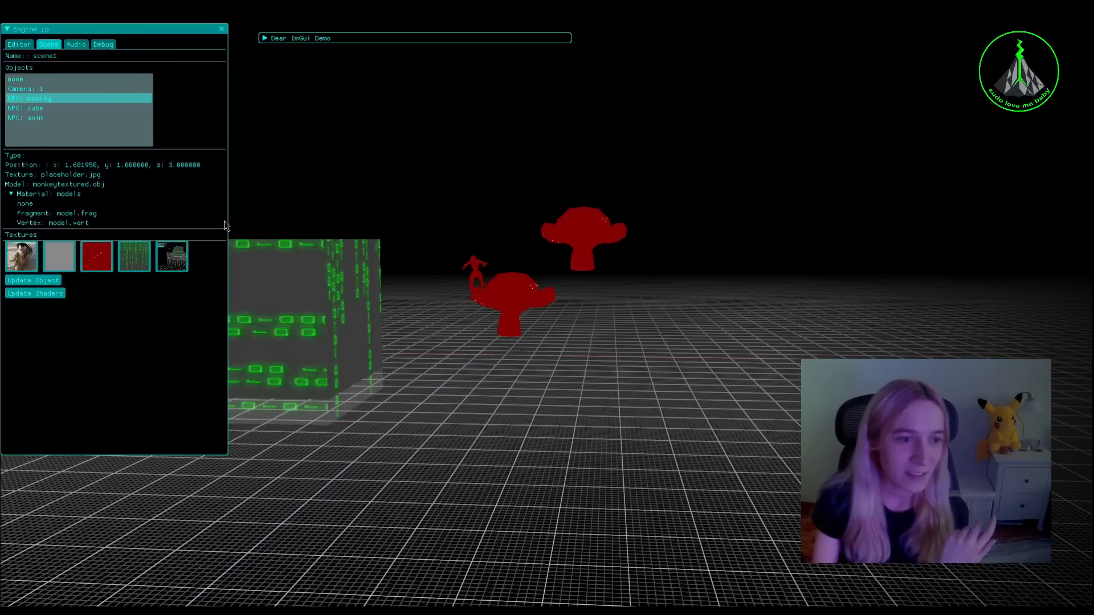
{"action": "mouse_move", "coordinate": [293, 160]}
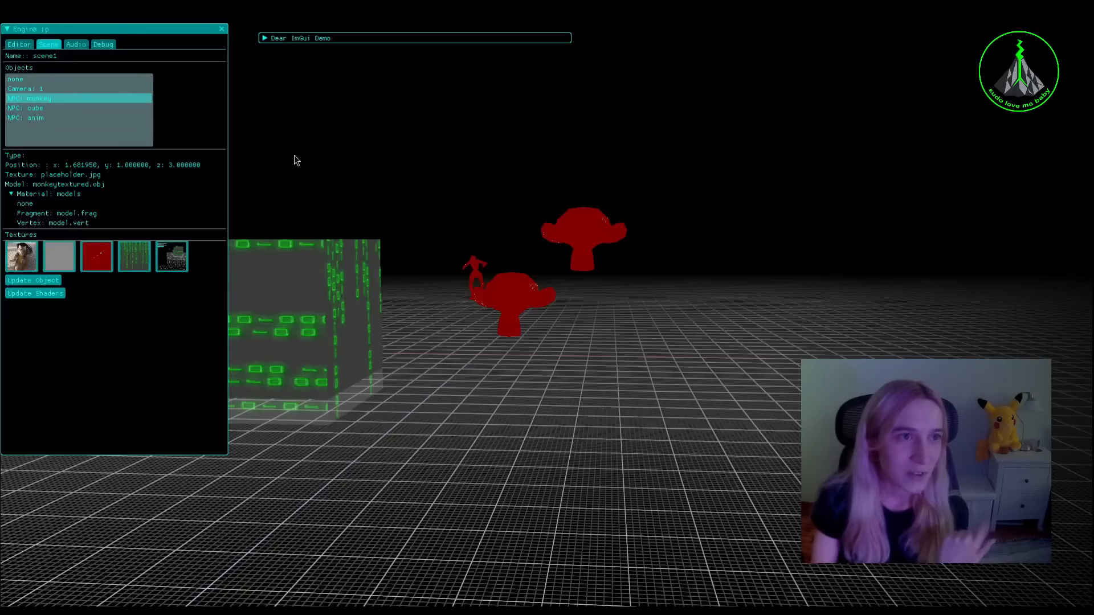
{"action": "mouse_move", "coordinate": [495, 236]}
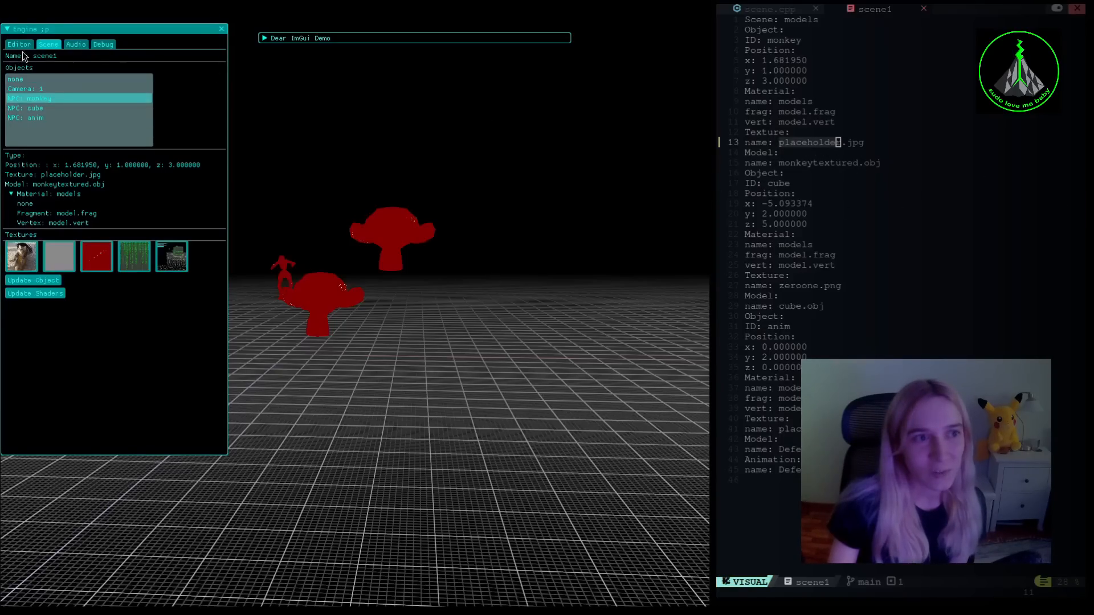
Step: Reload scene1 from the Scenes dropdown so the monkeys show engine.png
{"action": "left_click", "coordinate": [73, 57]}
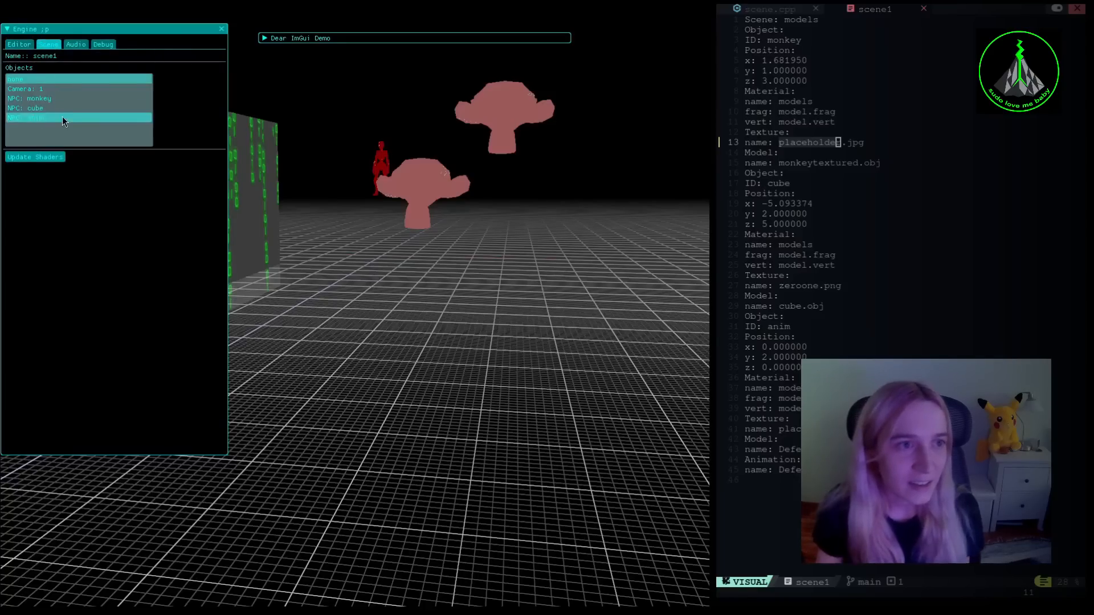
{"action": "left_click", "coordinate": [35, 99]}
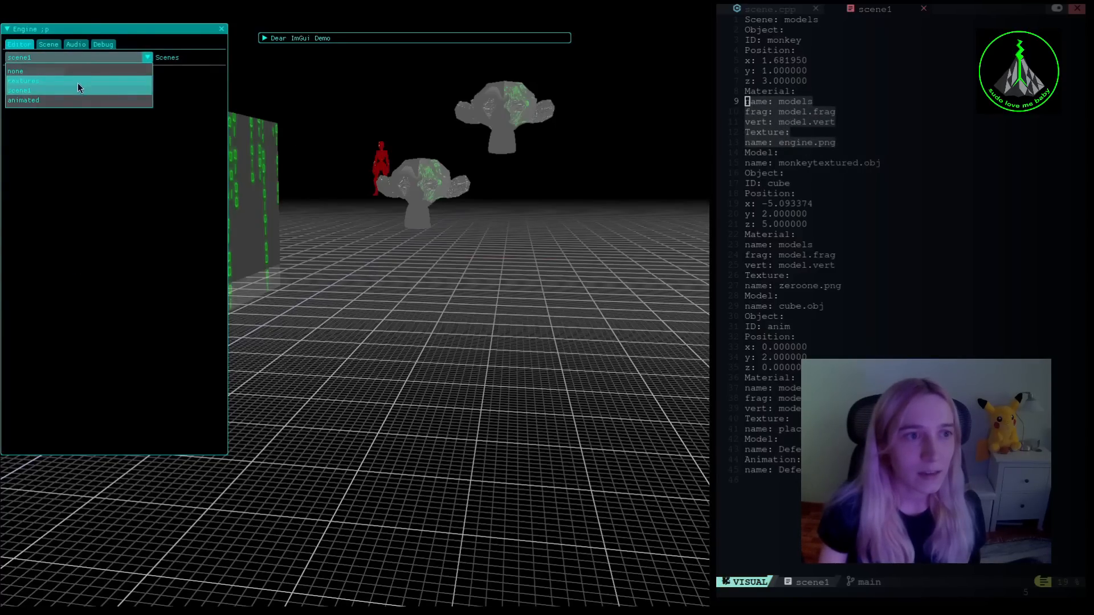
{"action": "left_click", "coordinate": [21, 90]}
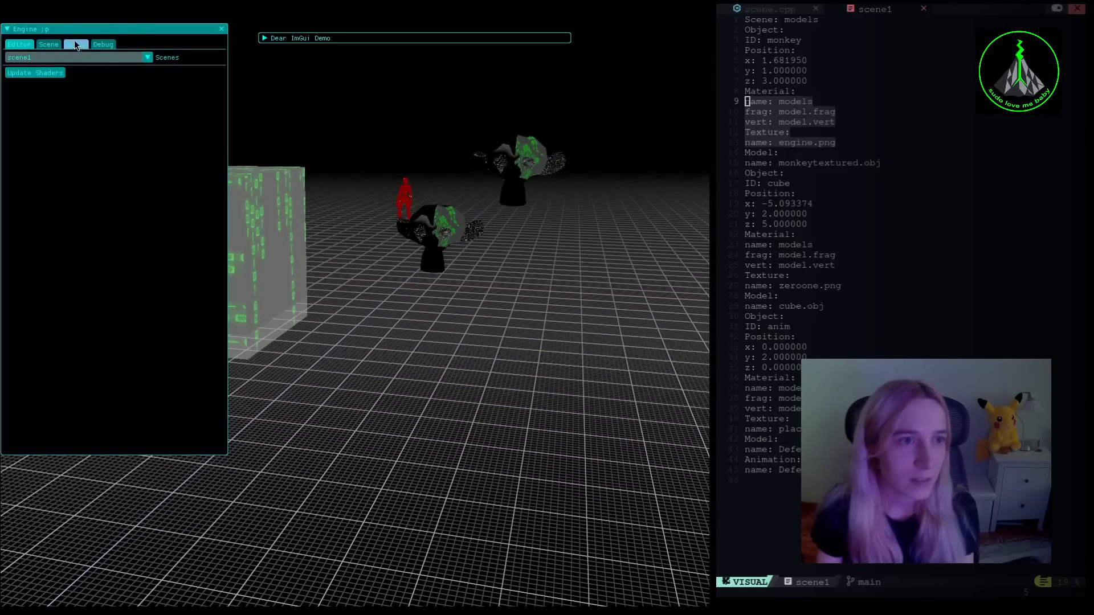
Step: Give NPC: cube its zeroone.png texture again, then select NPC: anim
{"action": "left_click", "coordinate": [49, 44]}
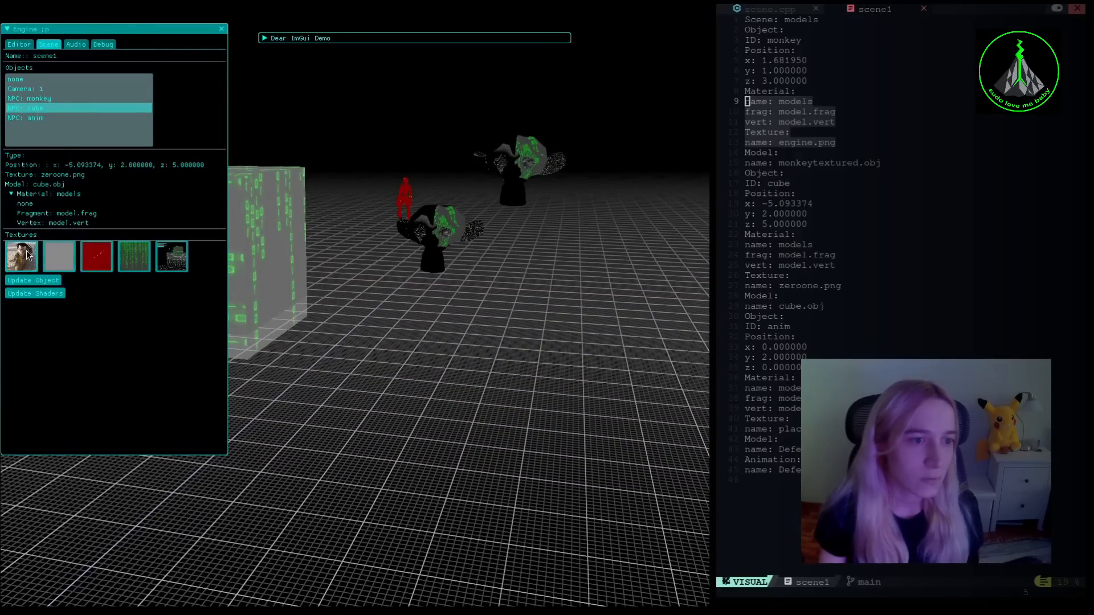
{"action": "left_click", "coordinate": [96, 256]}
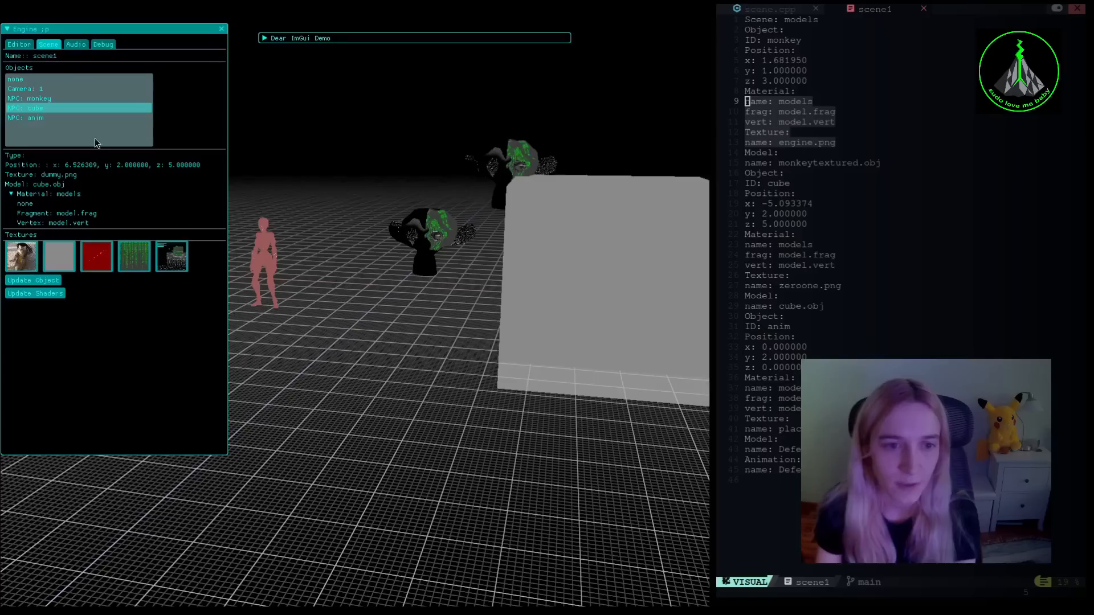
{"action": "left_click", "coordinate": [133, 256]}
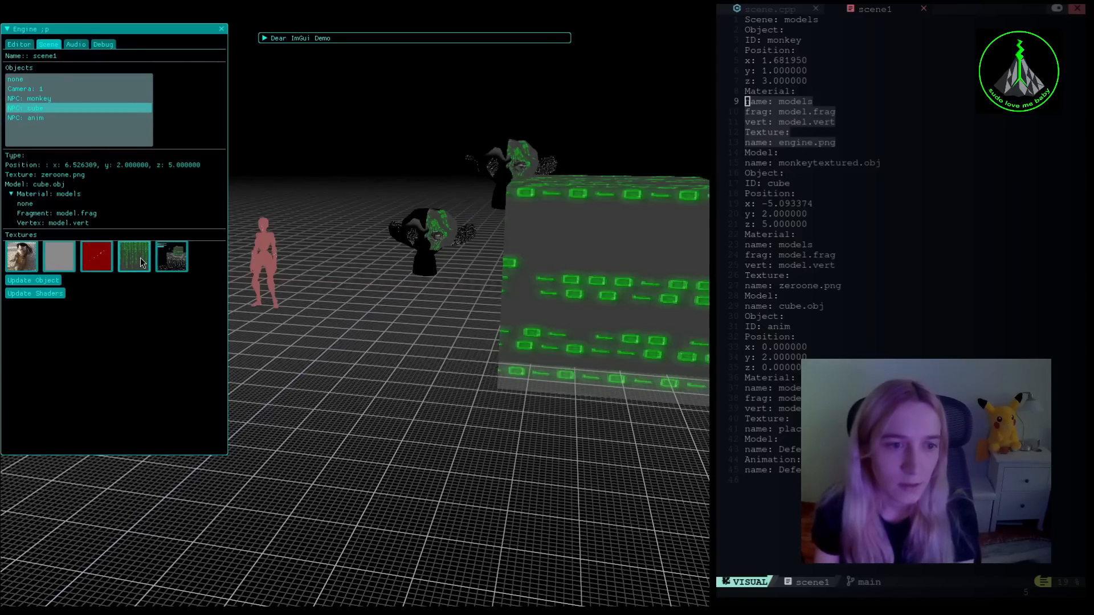
{"action": "left_click", "coordinate": [34, 118]}
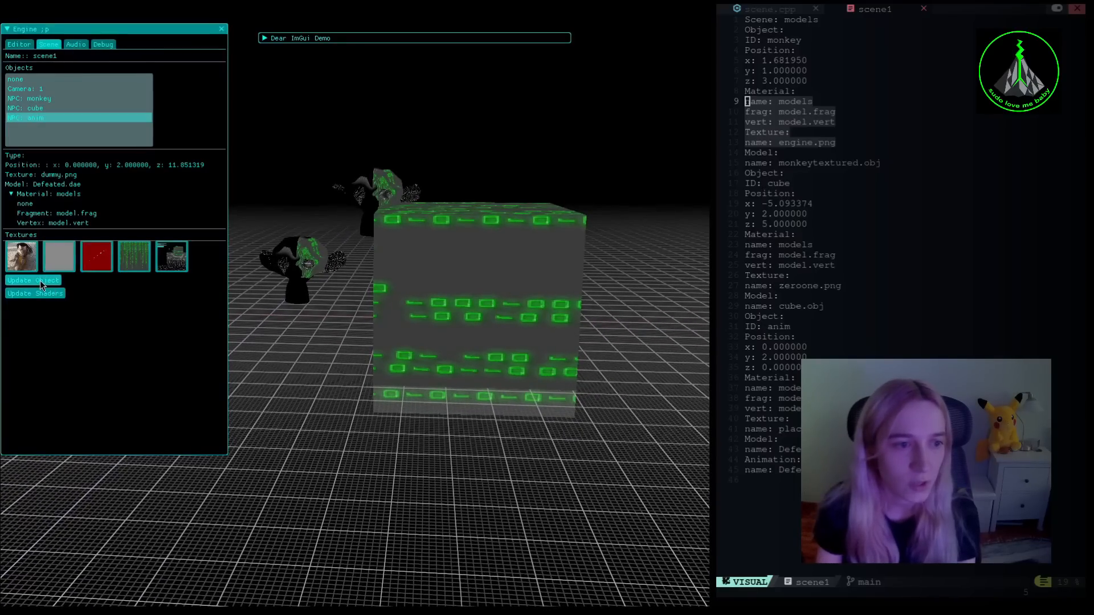
{"action": "mouse_move", "coordinate": [121, 258]}
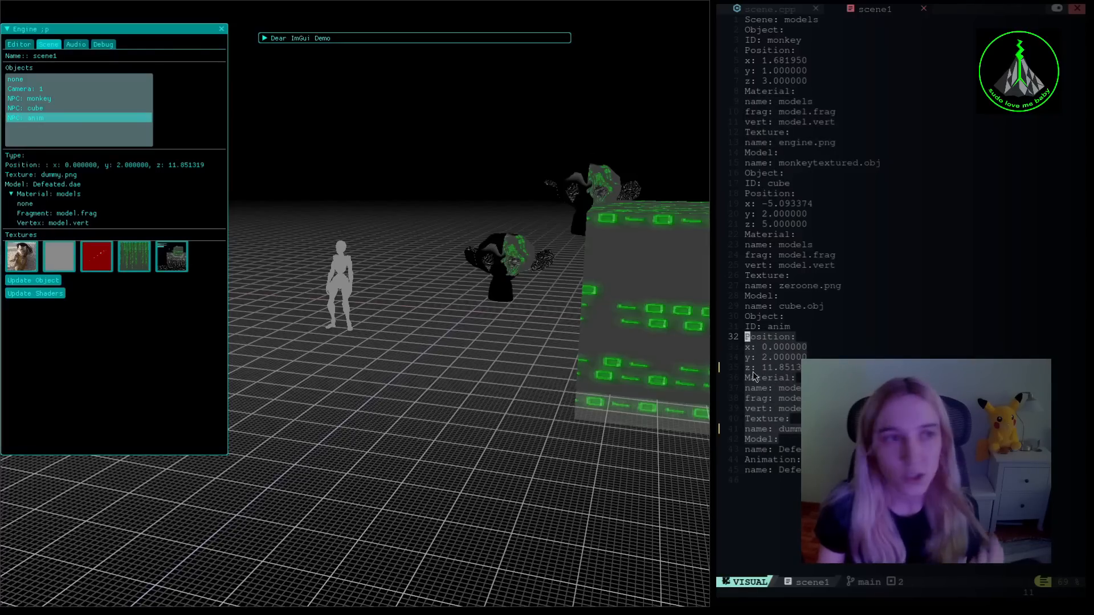
Step: Leave visual mode in the scene file and select the anim character figure
{"action": "key", "text": "Escape"}
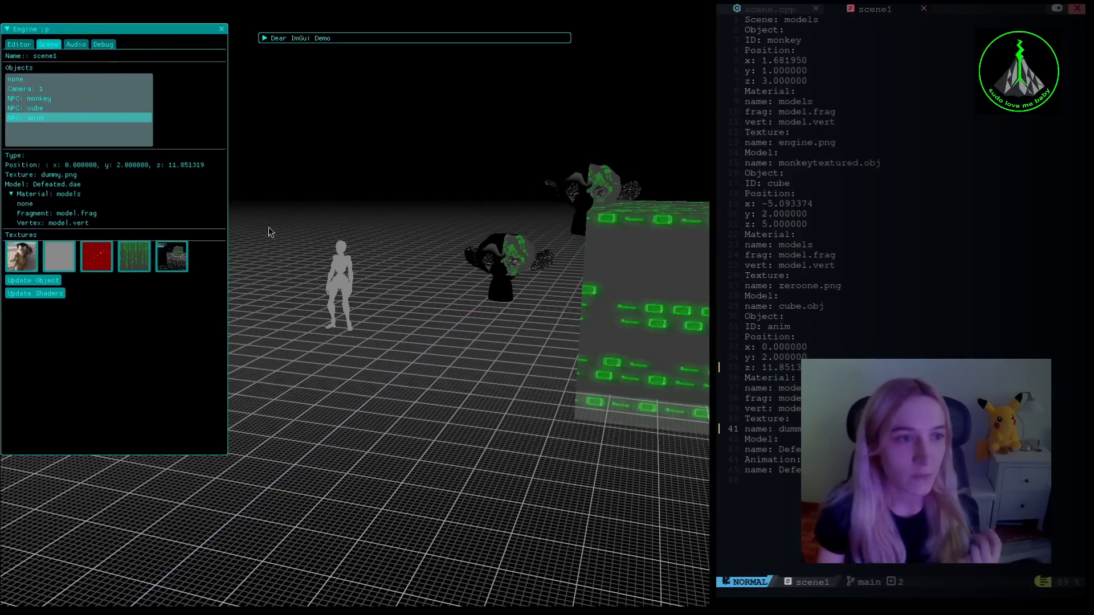
{"action": "left_click", "coordinate": [77, 57]}
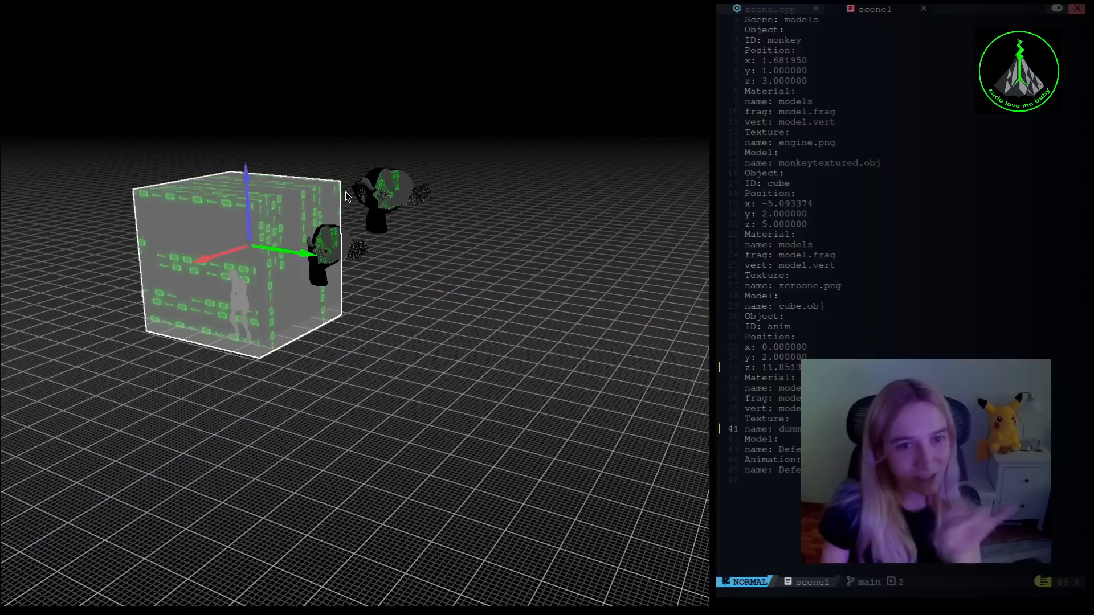
{"action": "mouse_move", "coordinate": [140, 187]}
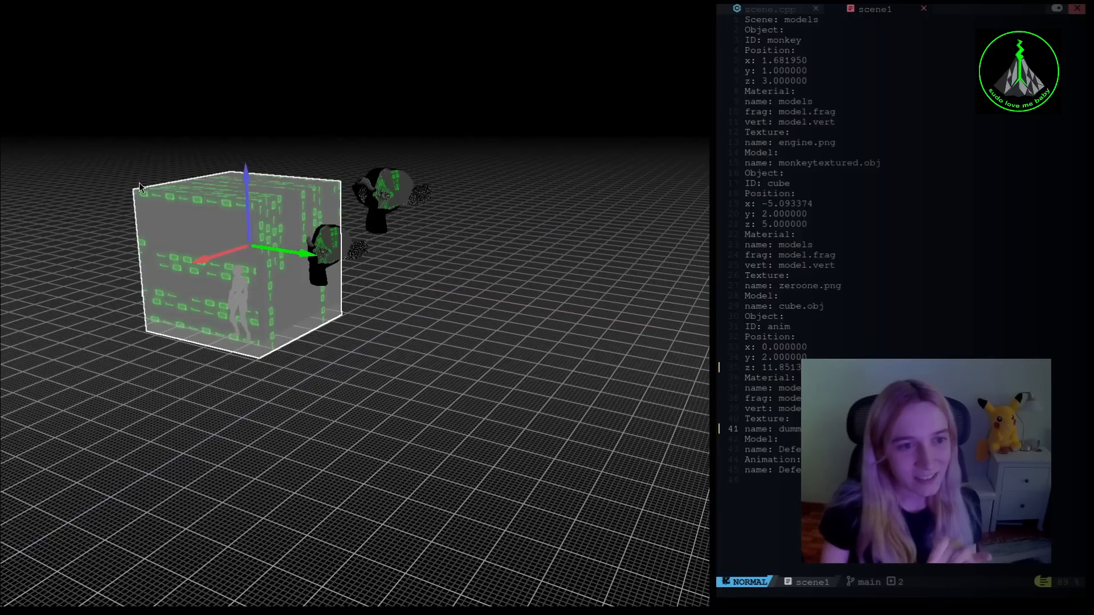
{"action": "mouse_move", "coordinate": [251, 180]}
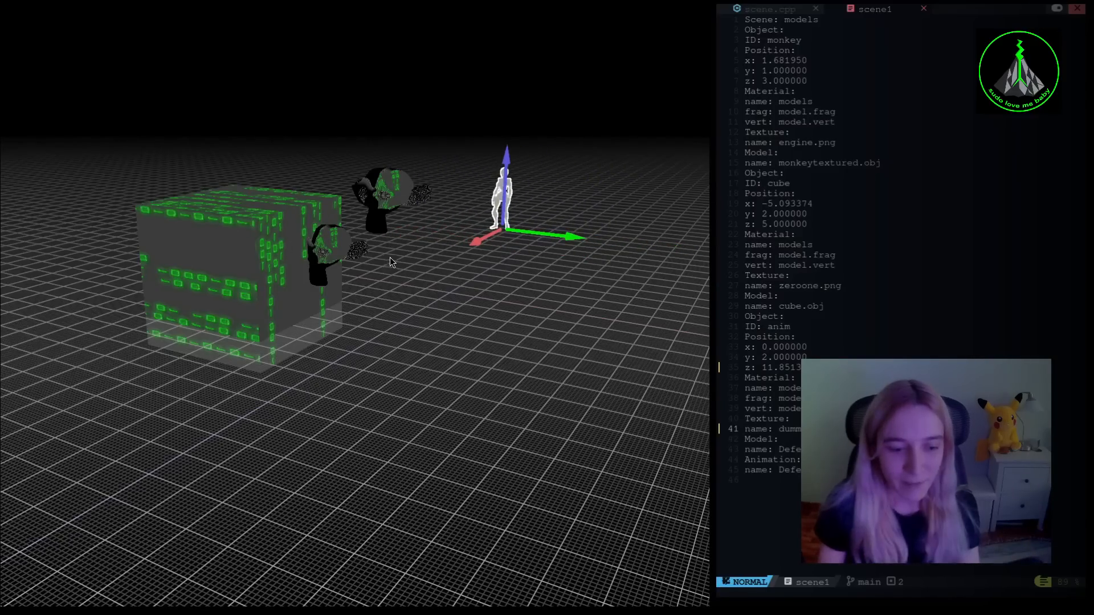
{"action": "mouse_move", "coordinate": [537, 283]}
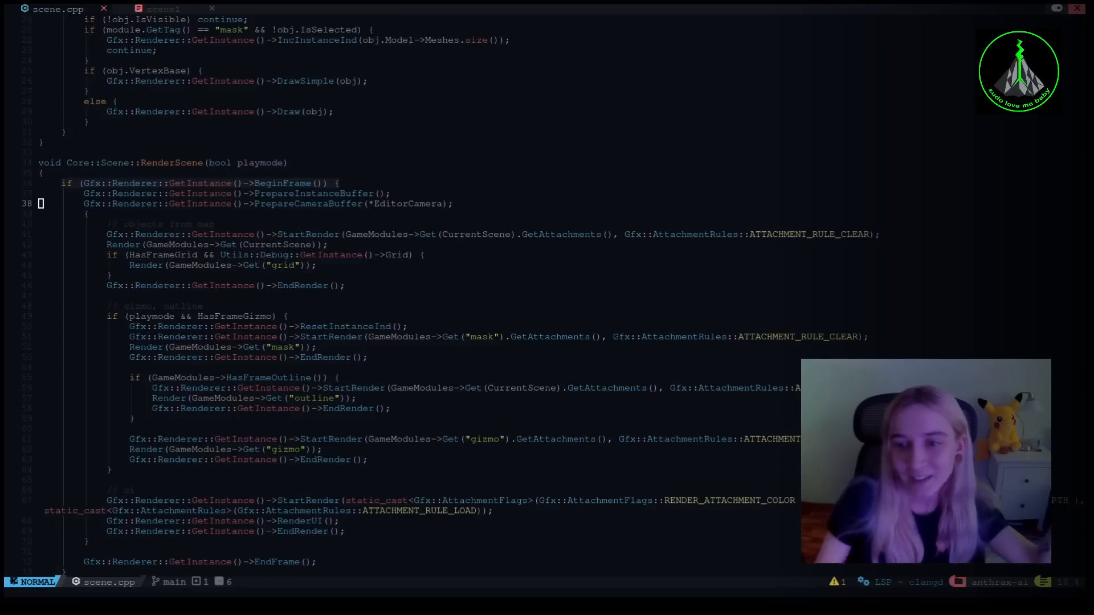
{"action": "scroll", "scroll_direction": "down", "scroll_amount": 3}
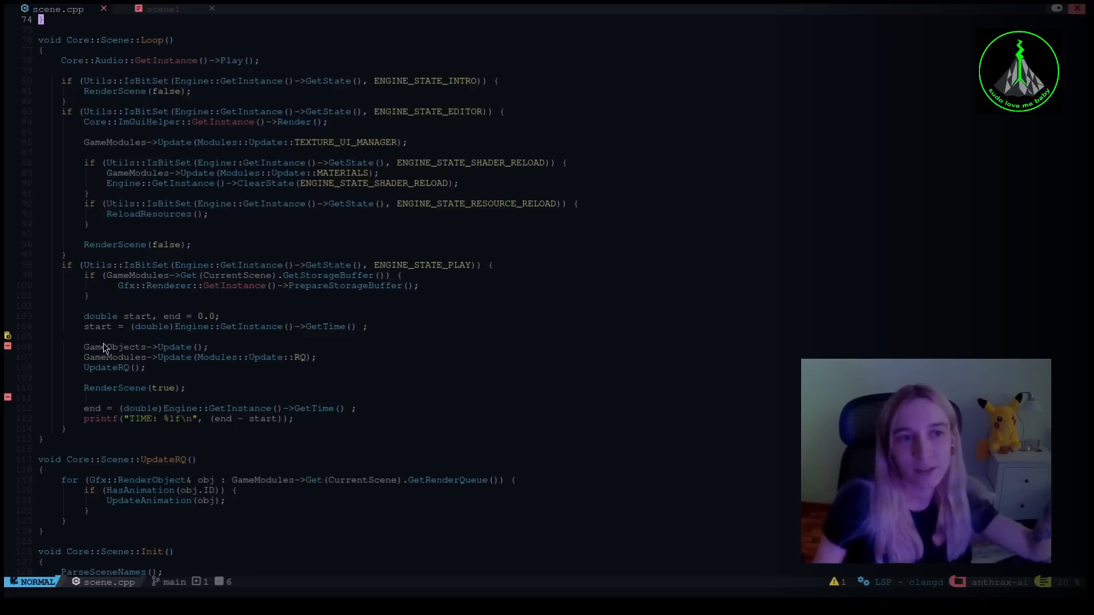
{"action": "scroll", "scroll_direction": "up", "scroll_amount": 3}
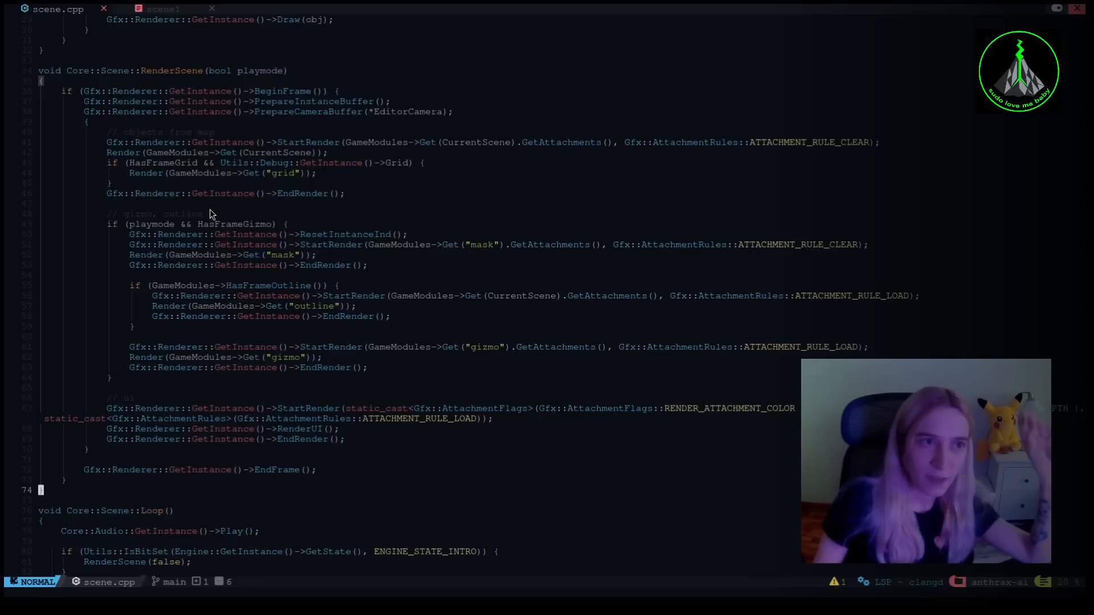
{"action": "left_click", "coordinate": [164, 9]}
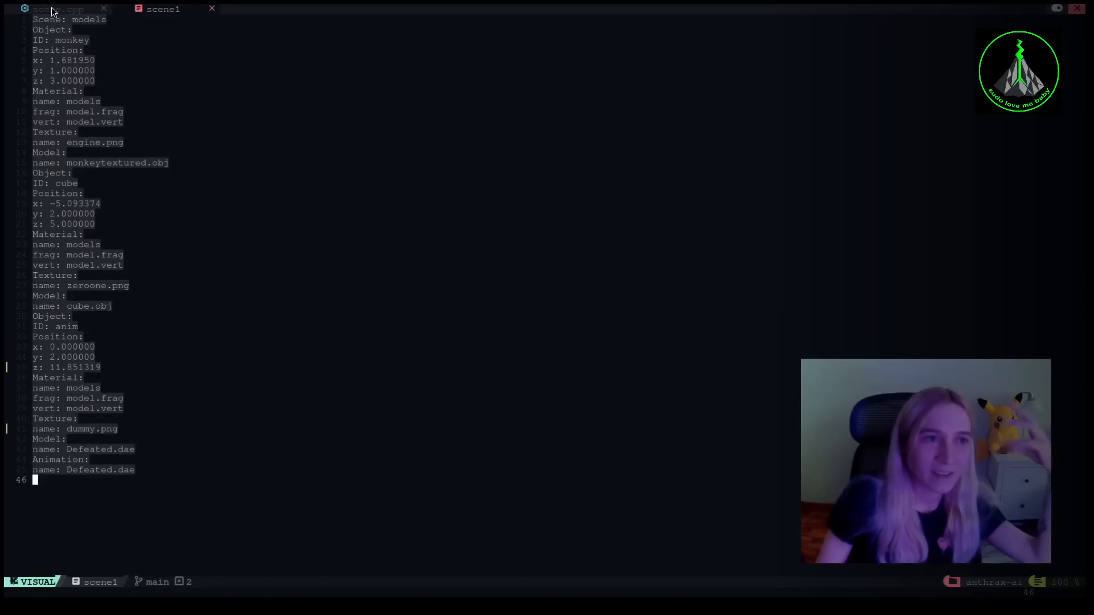
{"action": "left_click", "coordinate": [57, 9]}
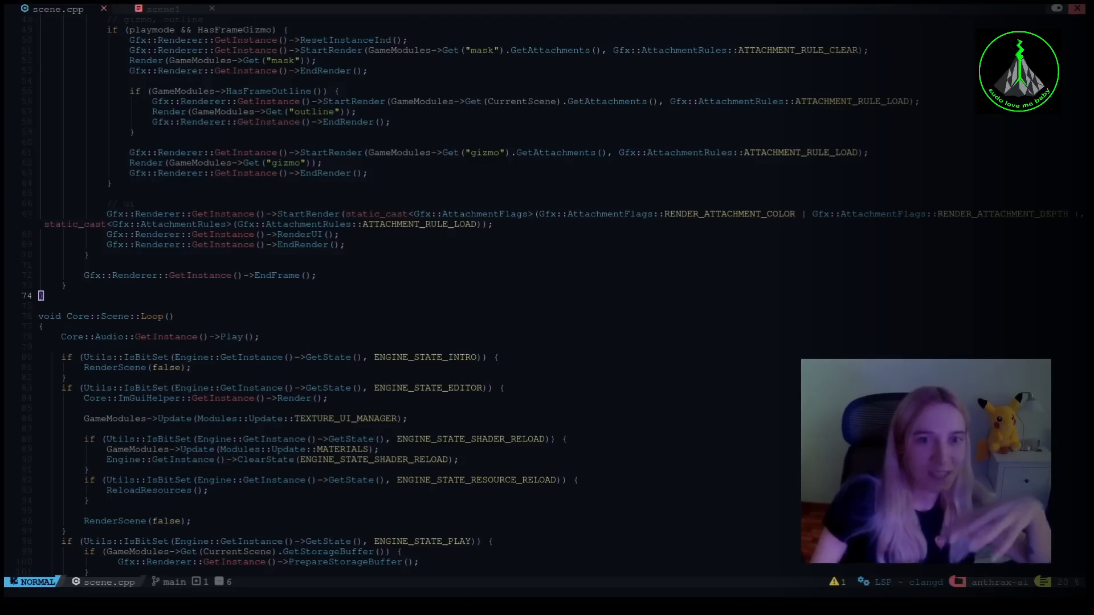
Step: Scroll scene.cpp to Loop's play-state timing, UpdateRQ and the start of Scene::Init
{"action": "scroll", "scroll_direction": "up", "scroll_amount": 3}
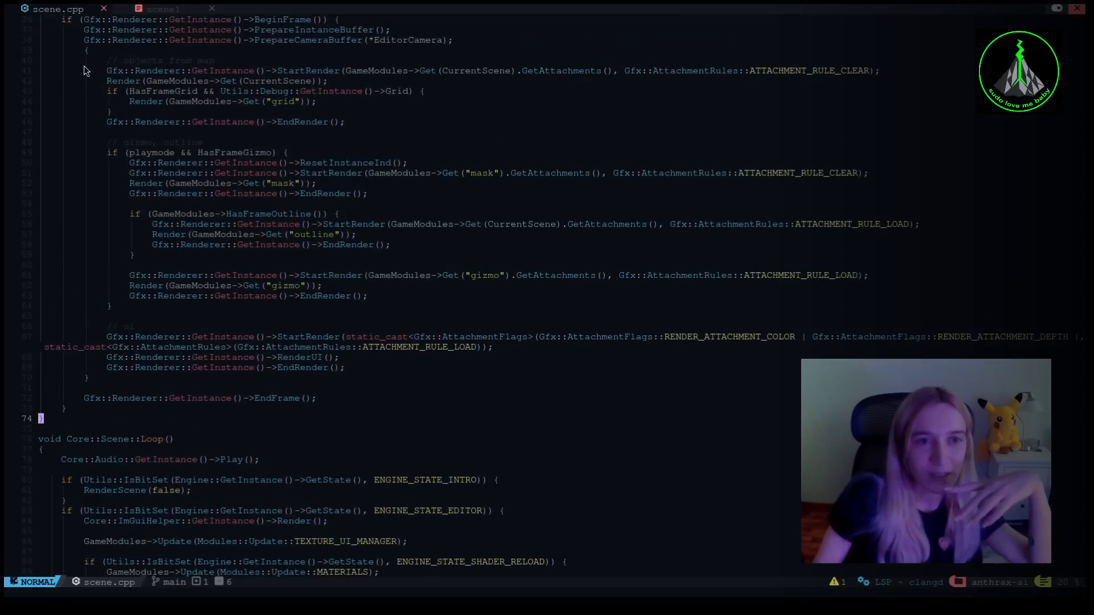
{"action": "mouse_move", "coordinate": [186, 107]}
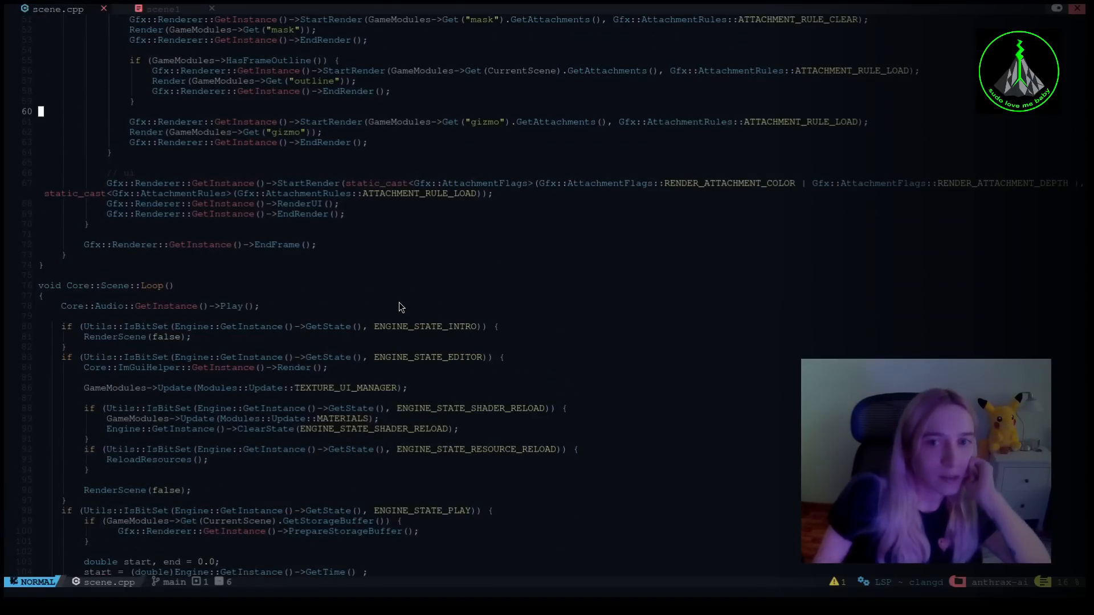
{"action": "scroll", "scroll_direction": "down", "scroll_amount": 3}
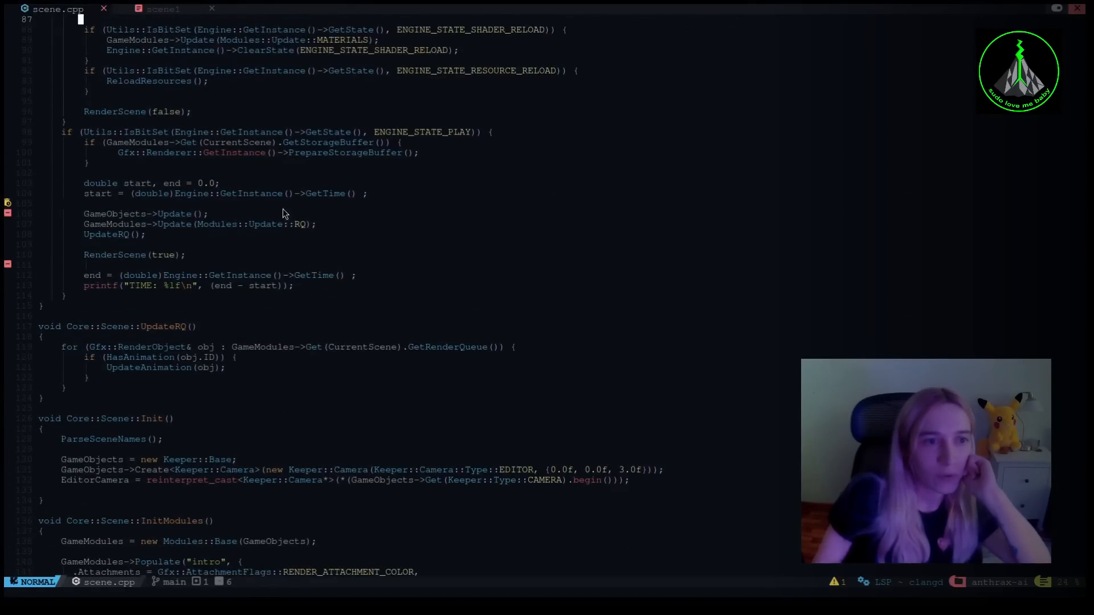
{"action": "scroll", "scroll_direction": "down", "scroll_amount": 3}
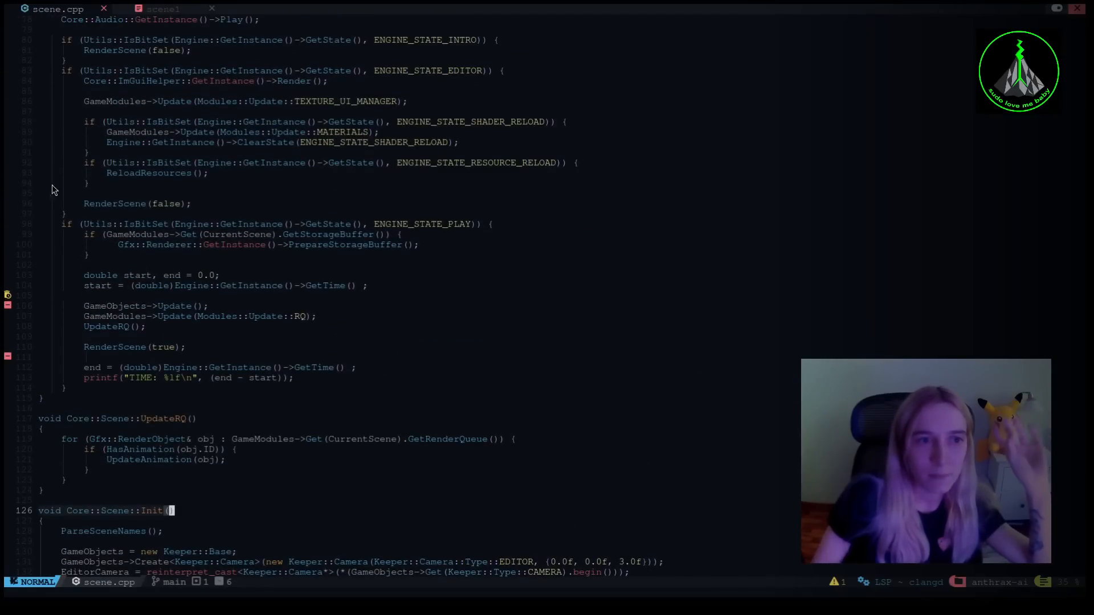
{"action": "mouse_move", "coordinate": [172, 106]}
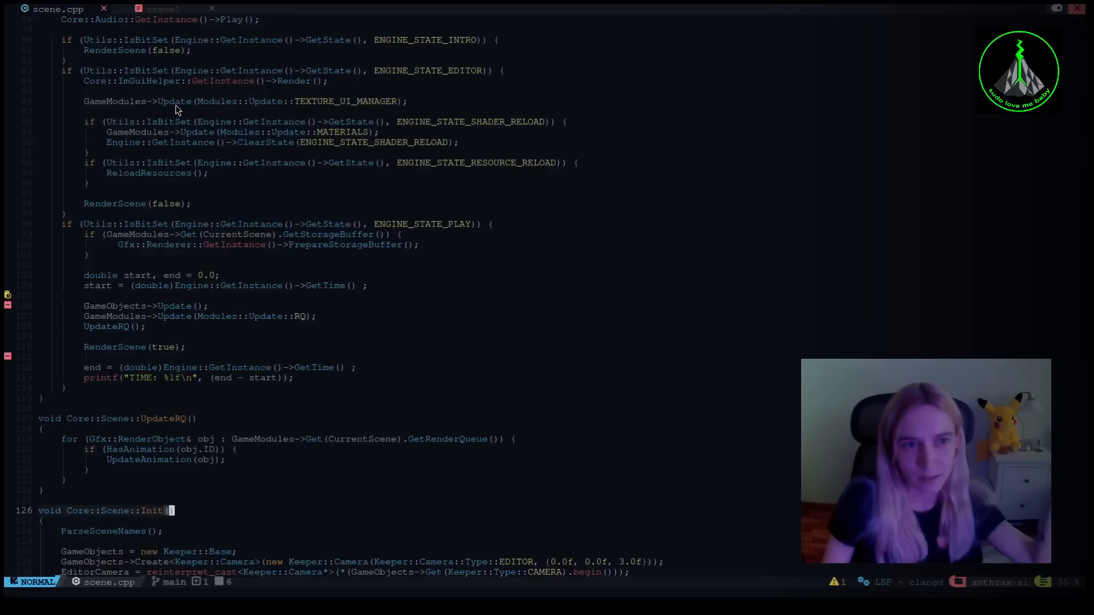
{"action": "mouse_move", "coordinate": [312, 112]}
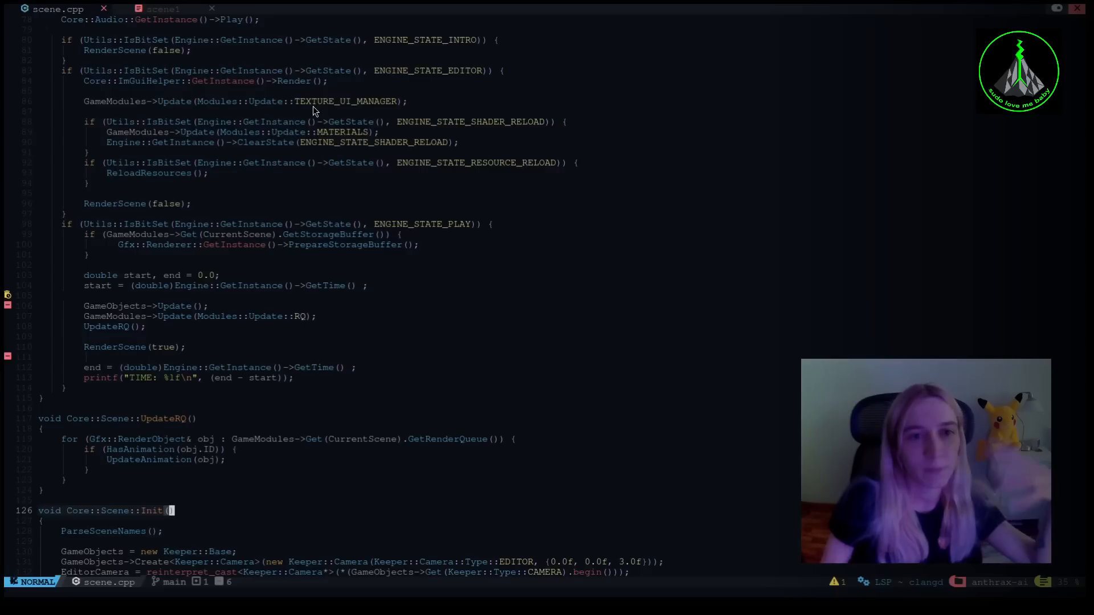
{"action": "mouse_move", "coordinate": [352, 118]}
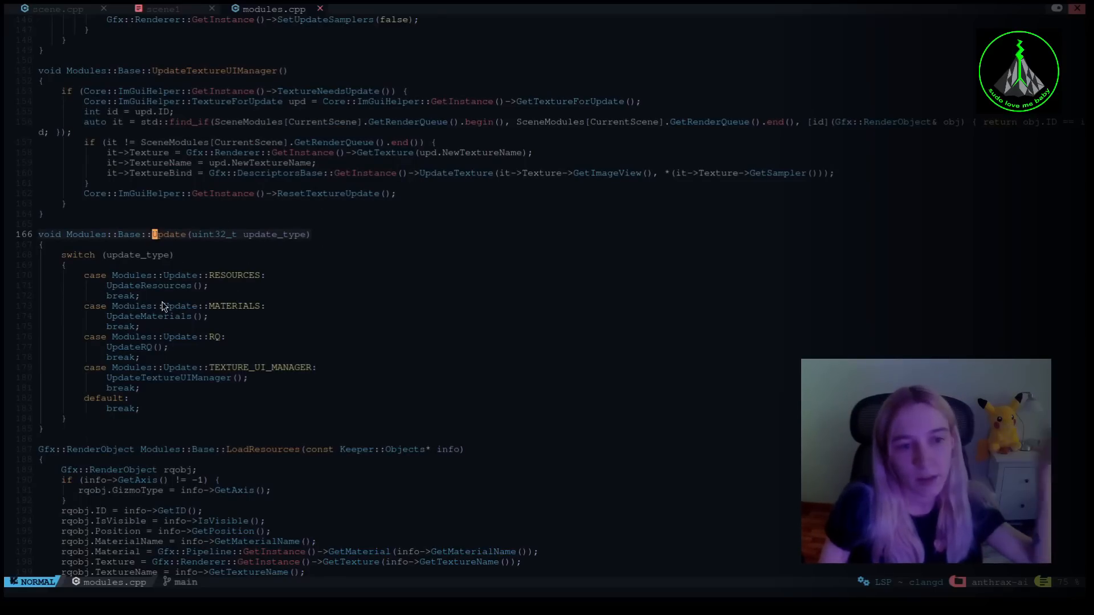
{"action": "mouse_move", "coordinate": [186, 384]}
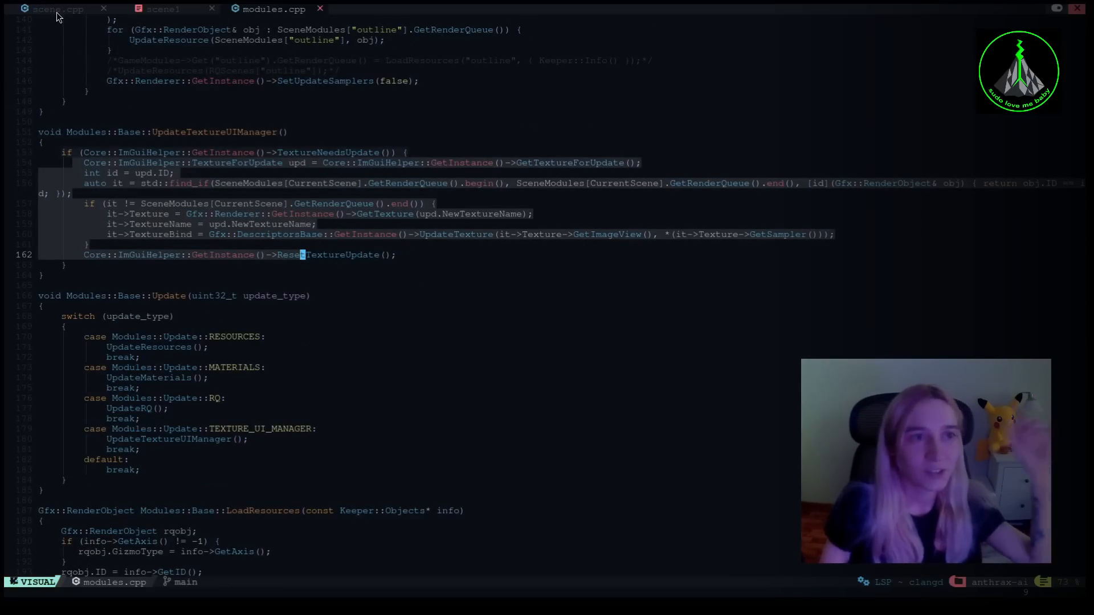
Step: Switch from modules.cpp back to the scene.cpp tab
{"action": "left_click", "coordinate": [56, 9]}
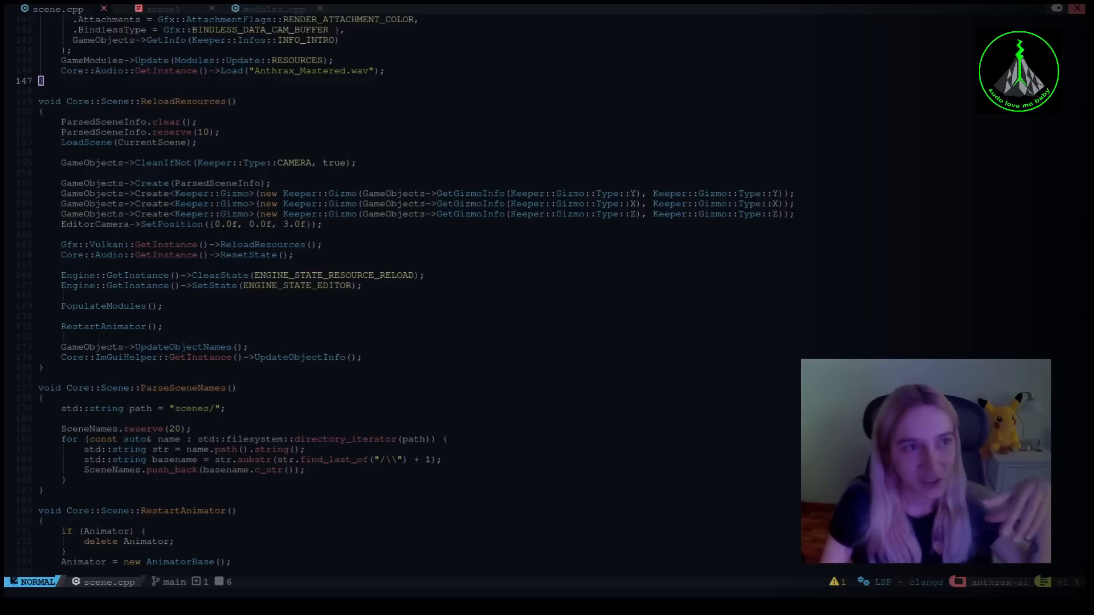
{"action": "mouse_move", "coordinate": [75, 208]}
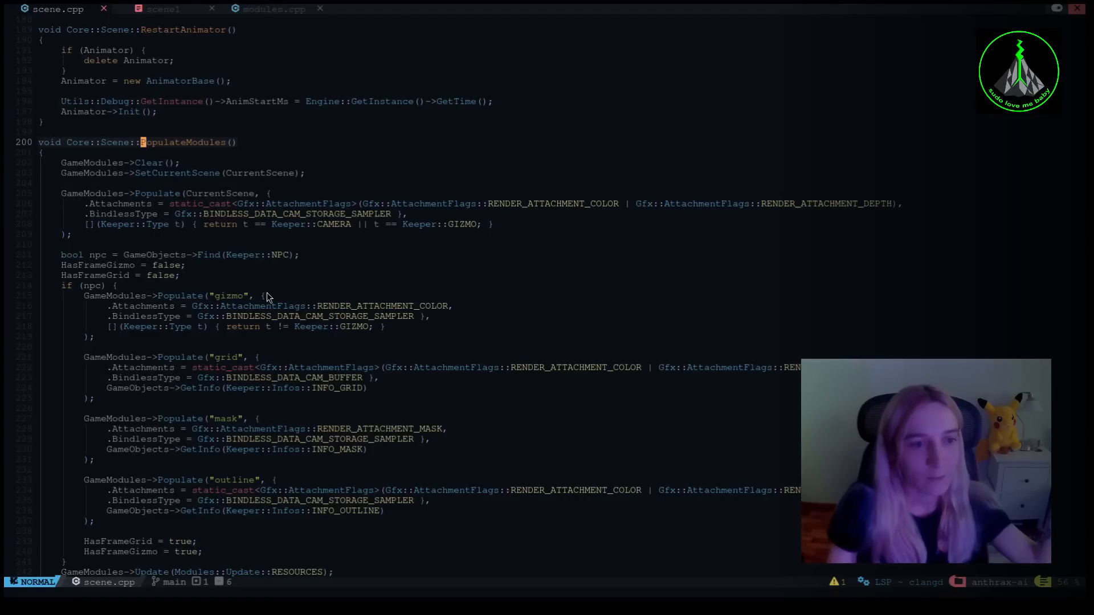
Step: Scroll scene.cpp down to the full PopulateModules function and SetCurrentScene
{"action": "scroll", "scroll_direction": "down", "scroll_amount": 3}
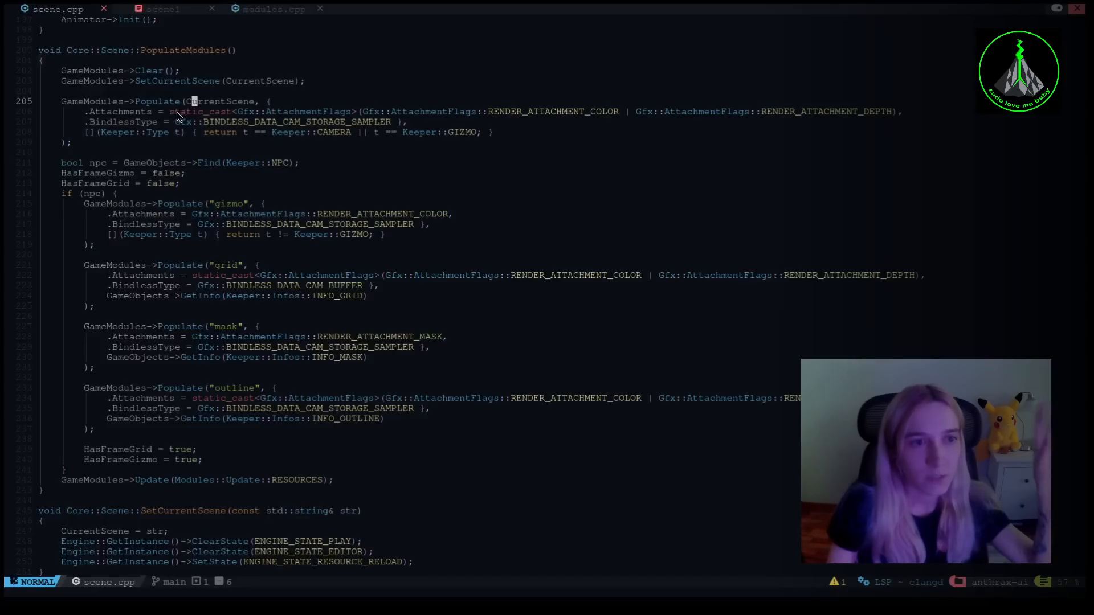
{"action": "mouse_move", "coordinate": [674, 194]}
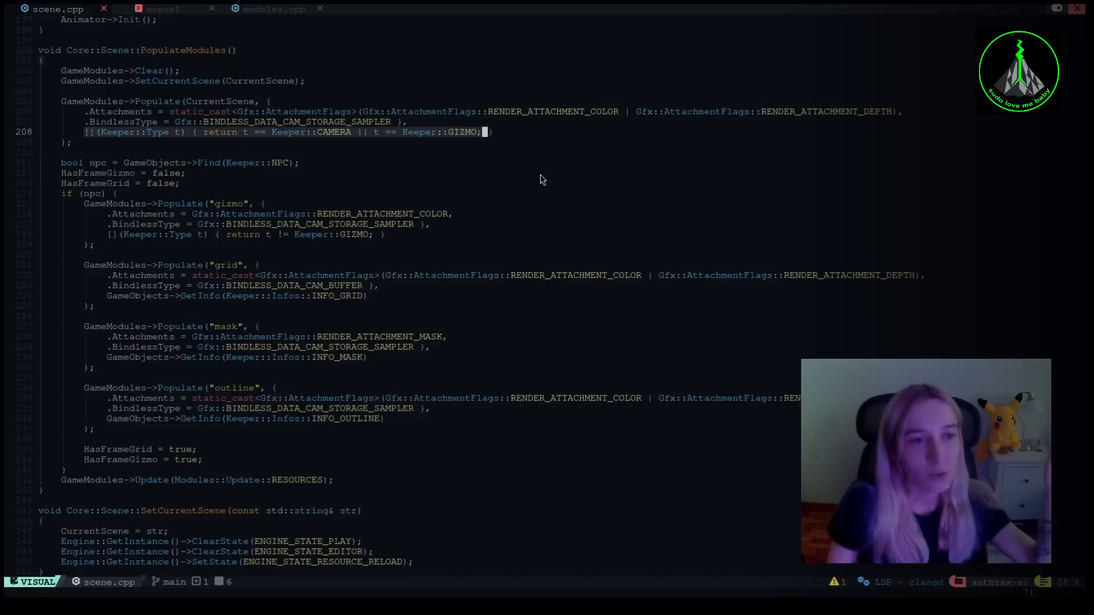
{"action": "mouse_move", "coordinate": [547, 165]}
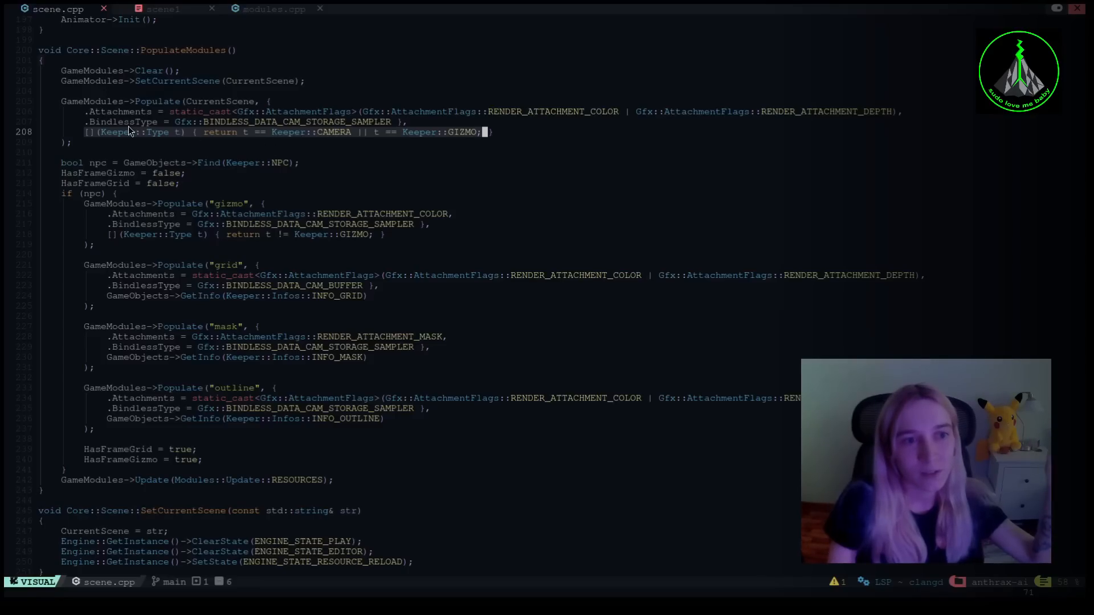
{"action": "mouse_move", "coordinate": [207, 151]}
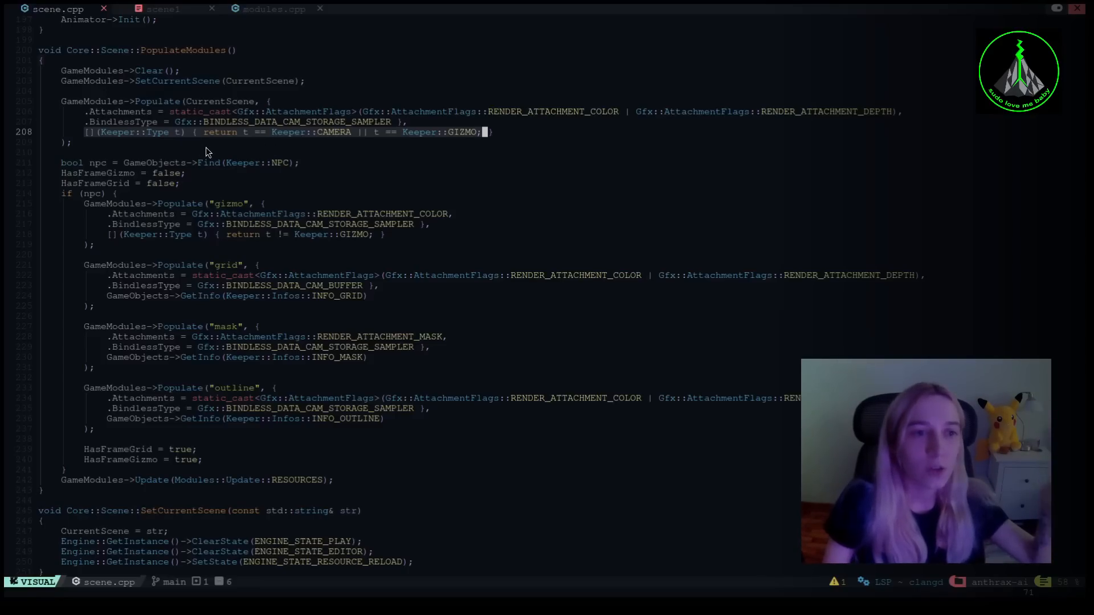